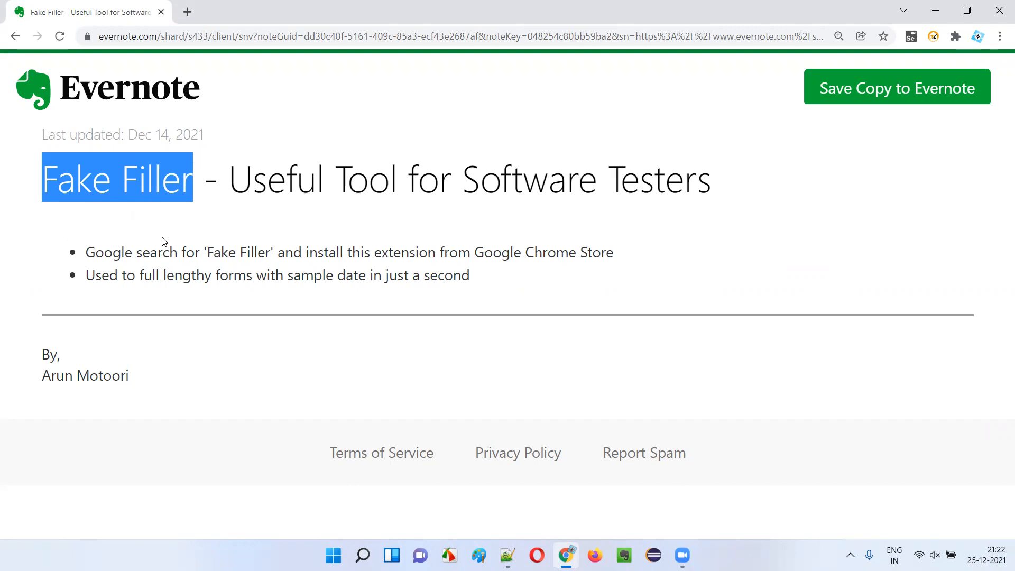
pyautogui.moveTo(184, 295)
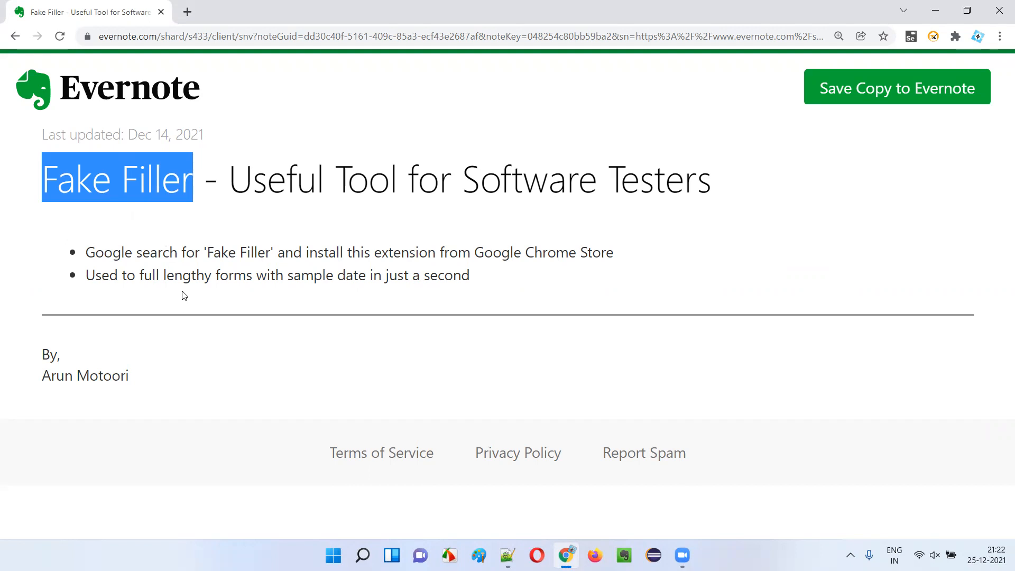
pyautogui.moveTo(359, 283)
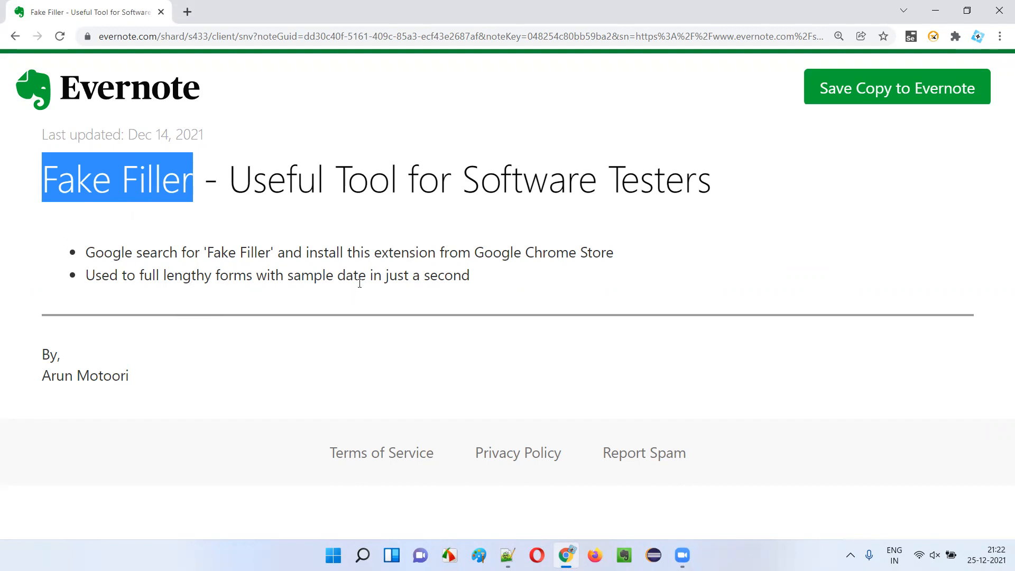
pyautogui.moveTo(498, 301)
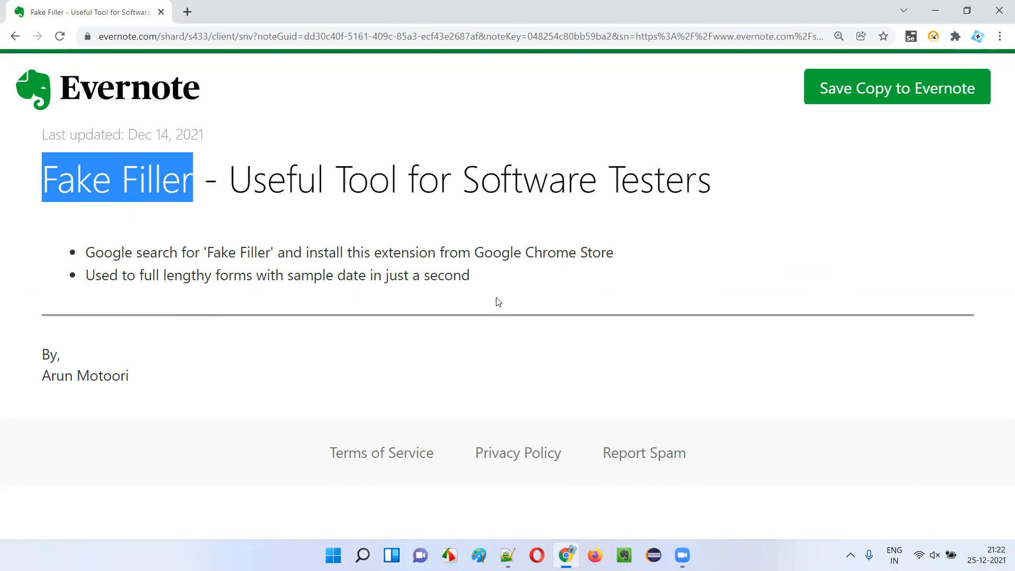
pyautogui.moveTo(115, 228)
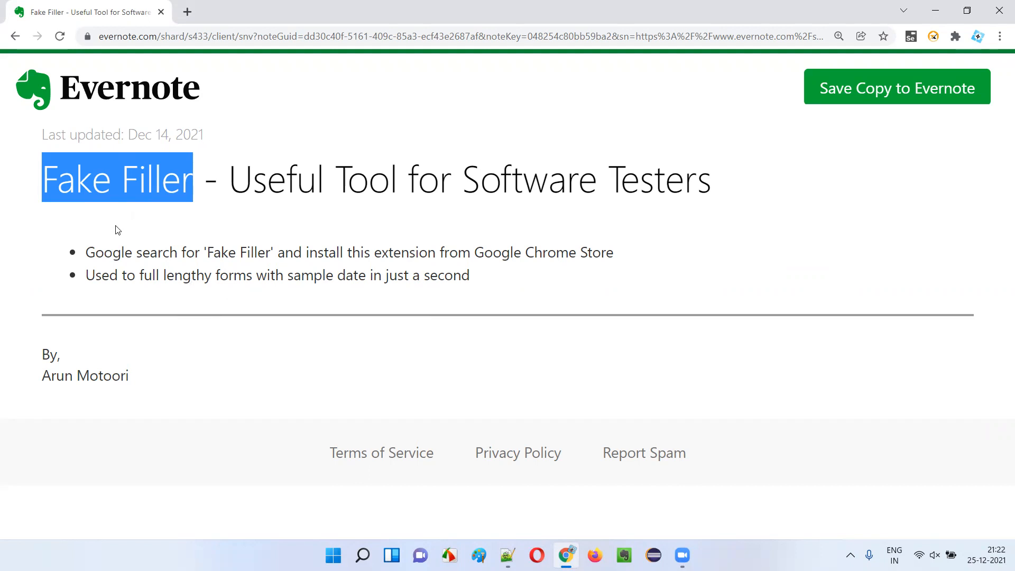
pyautogui.moveTo(193, 239)
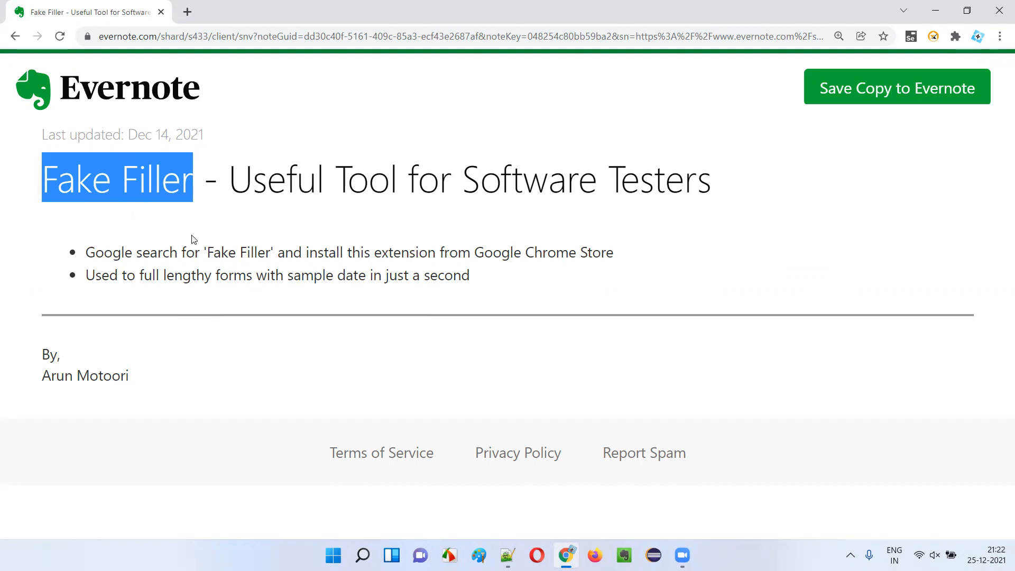
pyautogui.moveTo(535, 493)
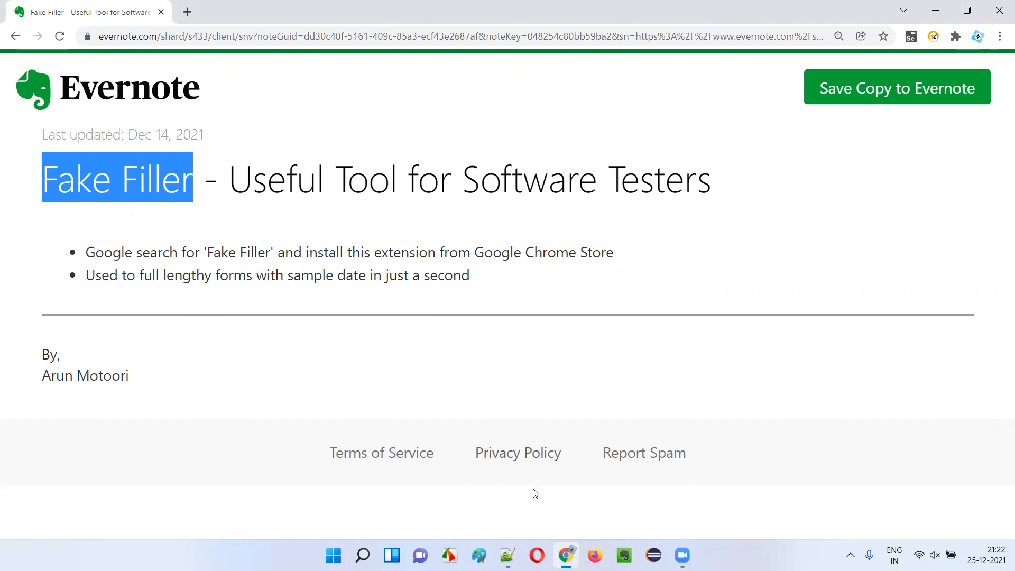
# Bring up the Chrome taskbar jump list of recent sites and tasks
pyautogui.rightClick(566, 555)
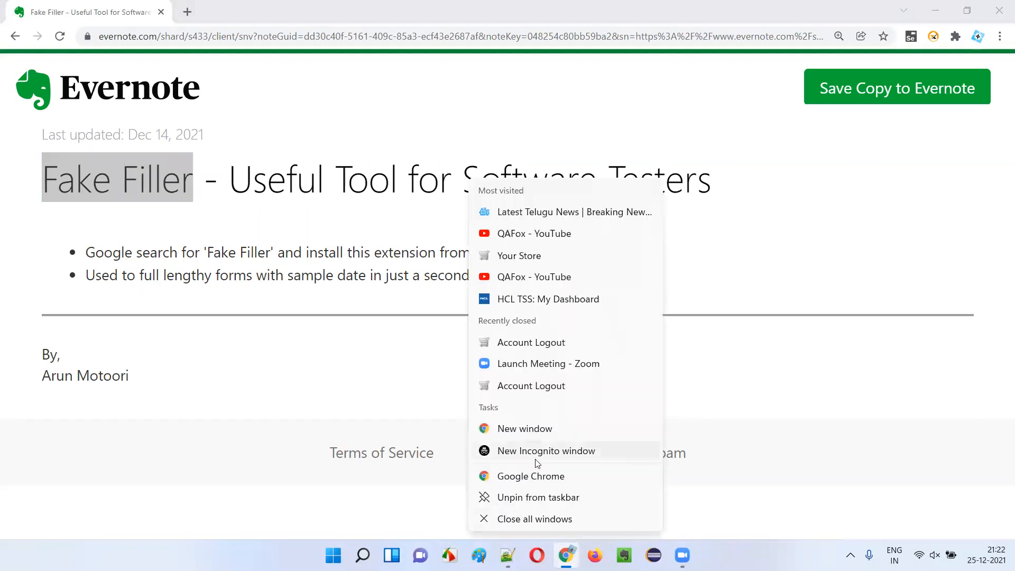
# In a new Chrome window, open the Fake Filler Chrome Web Store result from a Google search
pyautogui.click(524, 428)
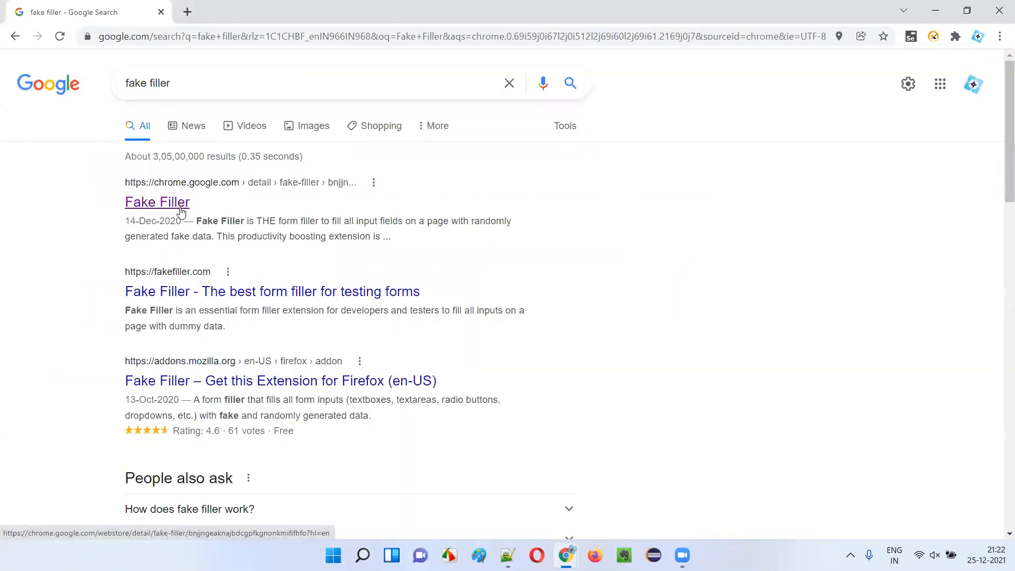
pyautogui.moveTo(231, 196)
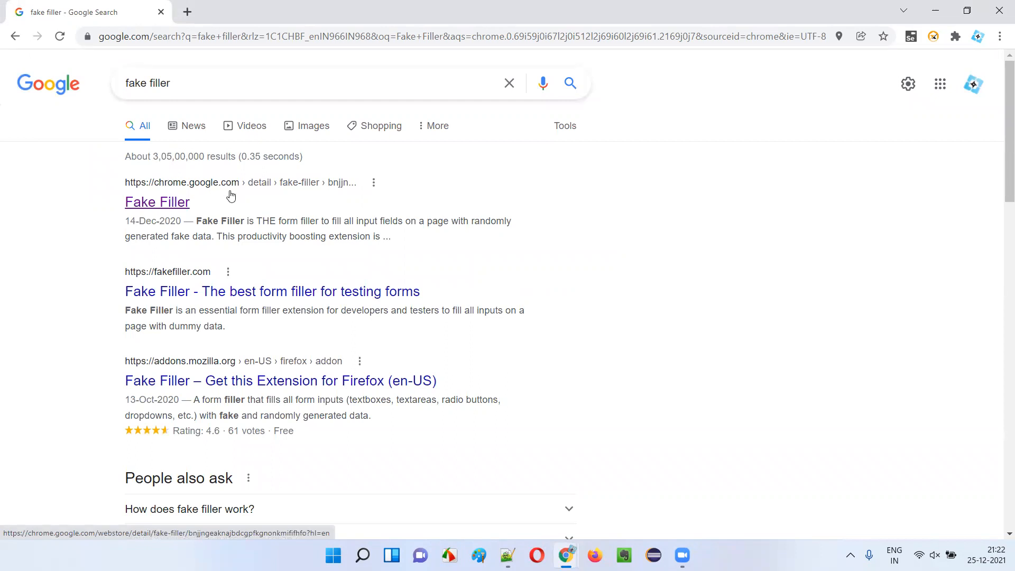
pyautogui.click(157, 202)
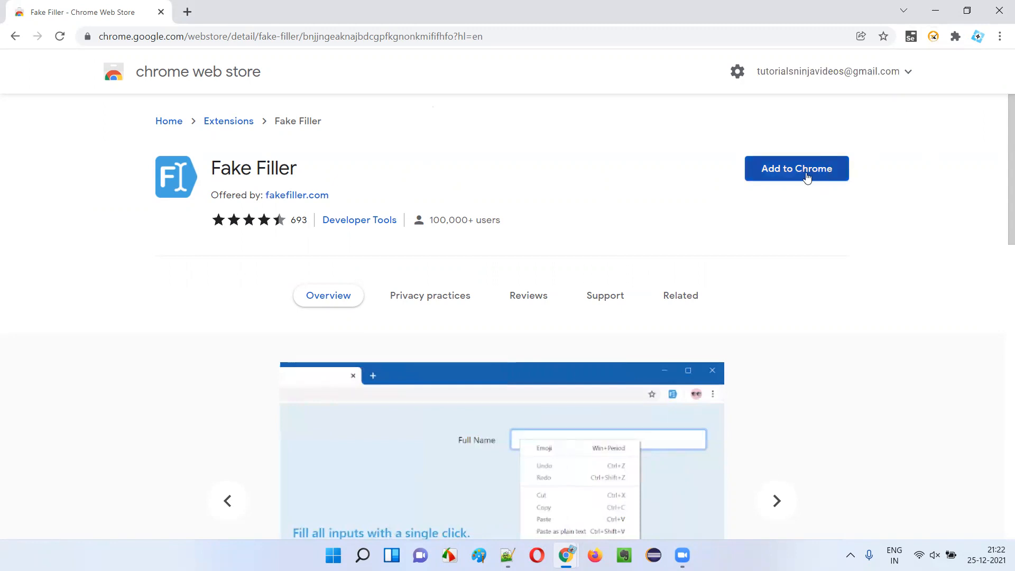
# Add the Fake Filler extension to Chrome and confirm the installation
pyautogui.click(797, 168)
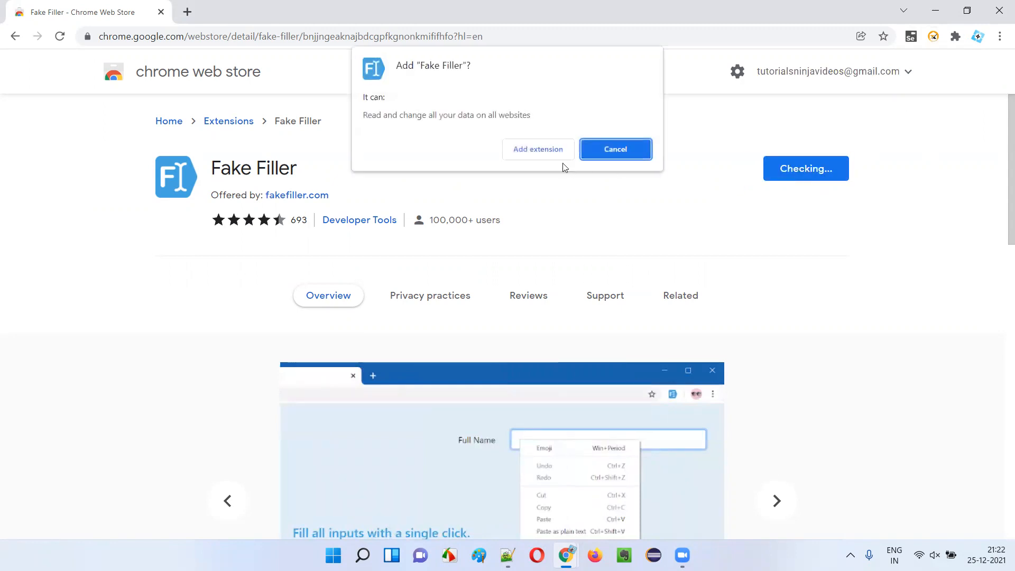
pyautogui.click(615, 149)
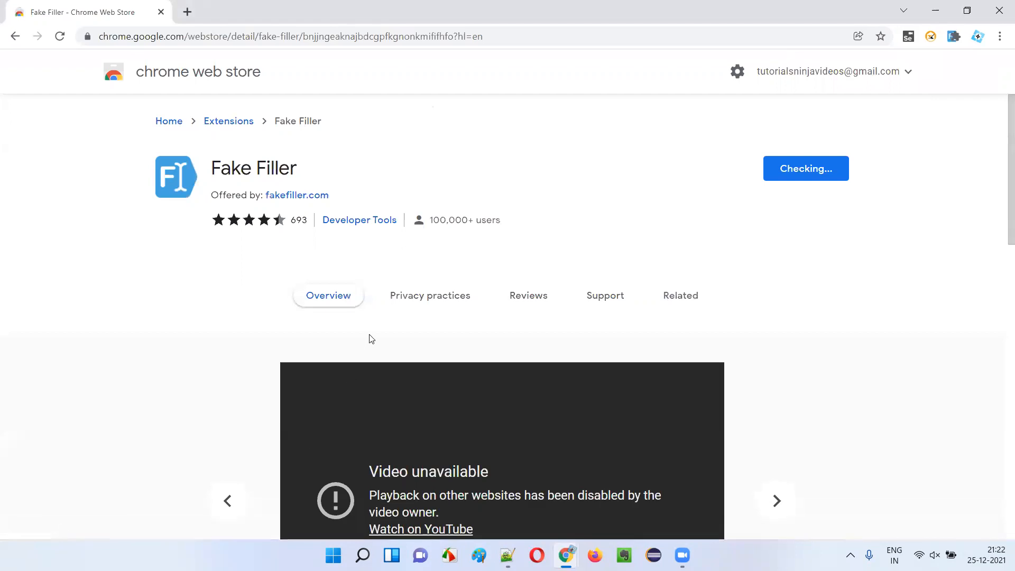
pyautogui.click(805, 168)
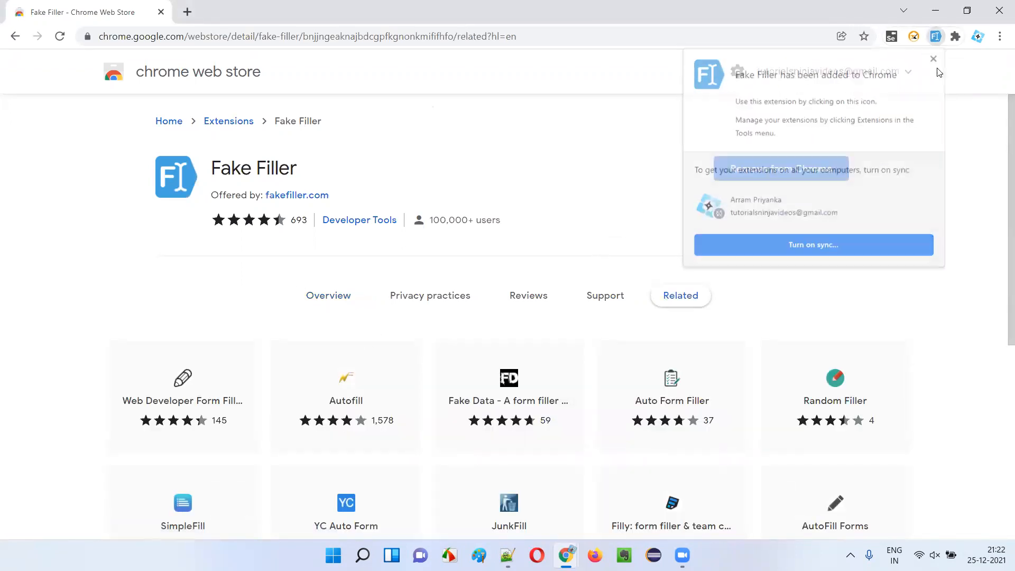
# Pin Fake Filler to the Chrome toolbar from the extensions list
pyautogui.click(955, 35)
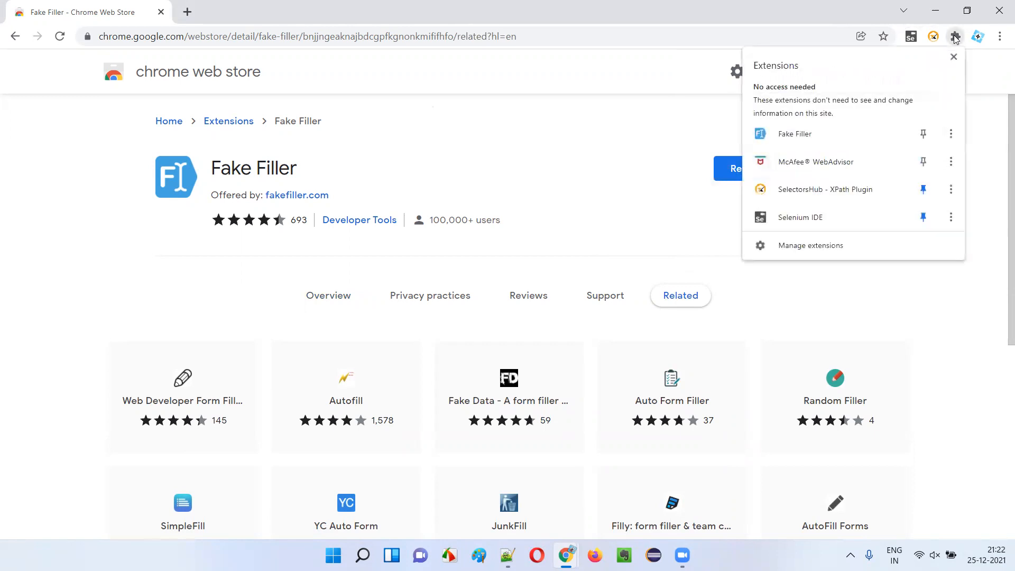
pyautogui.click(924, 134)
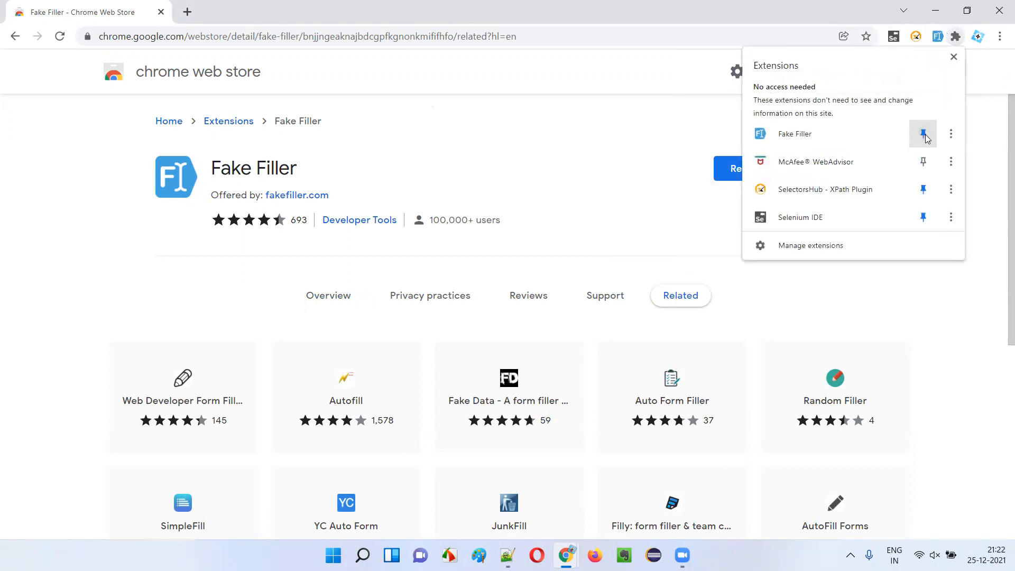
pyautogui.click(923, 134)
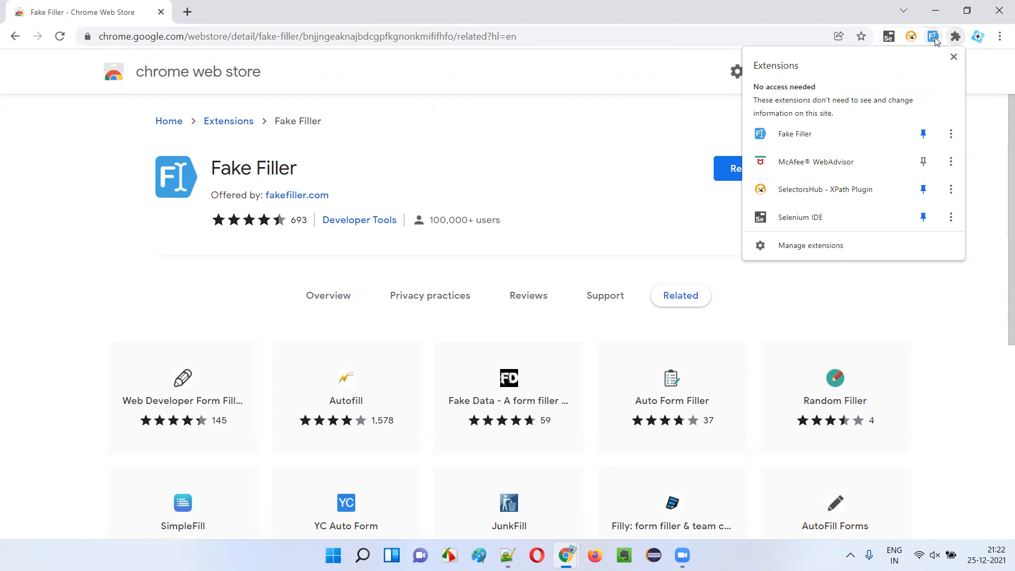
pyautogui.moveTo(934, 36)
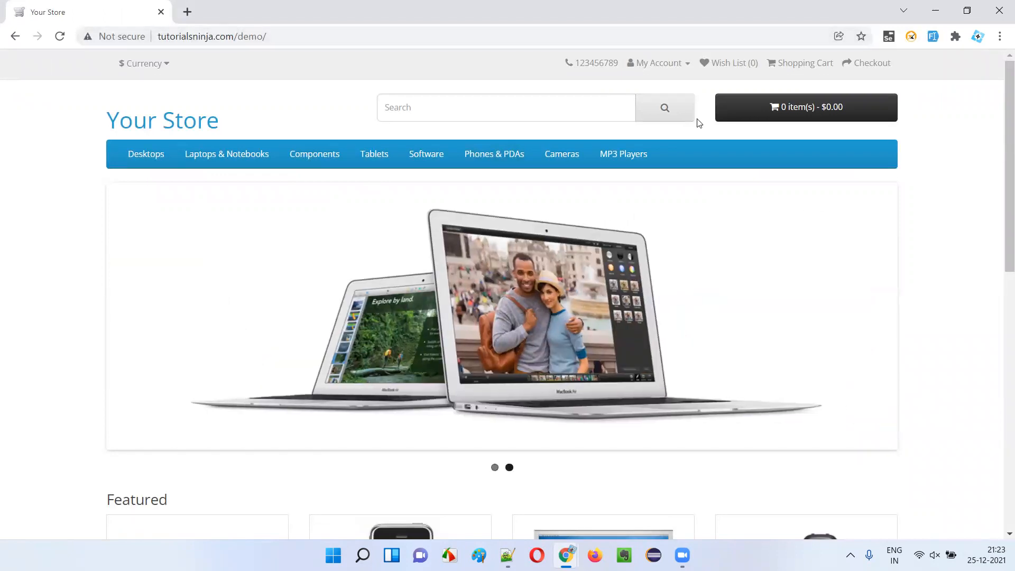
pyautogui.click(657, 63)
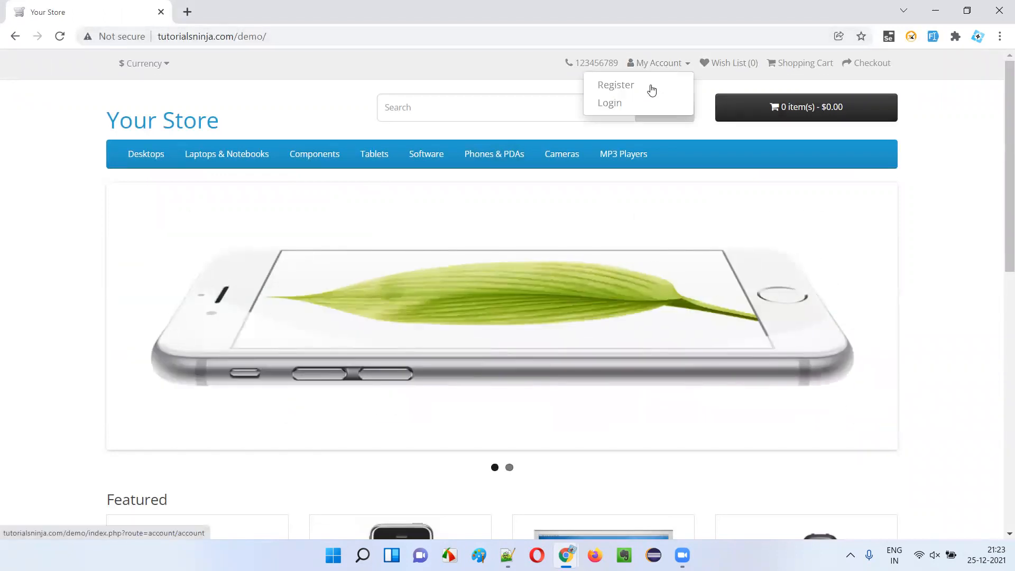
pyautogui.click(615, 84)
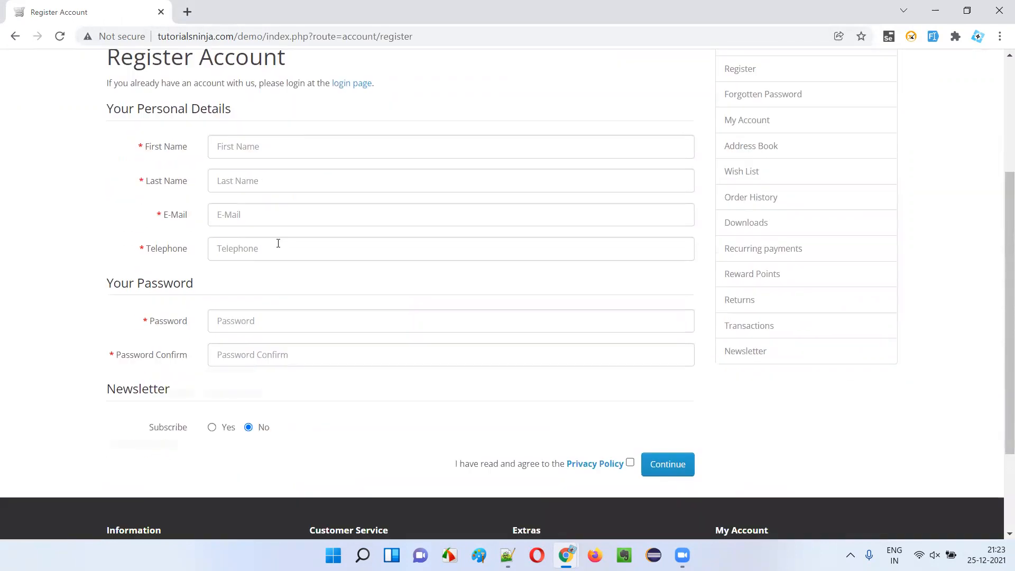
pyautogui.scroll(-3)
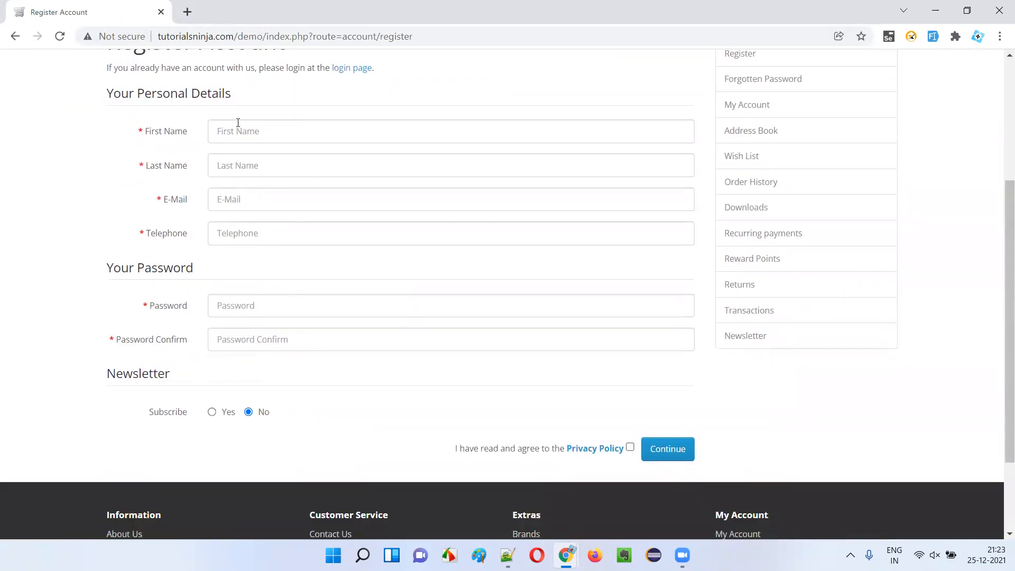
pyautogui.moveTo(260, 118)
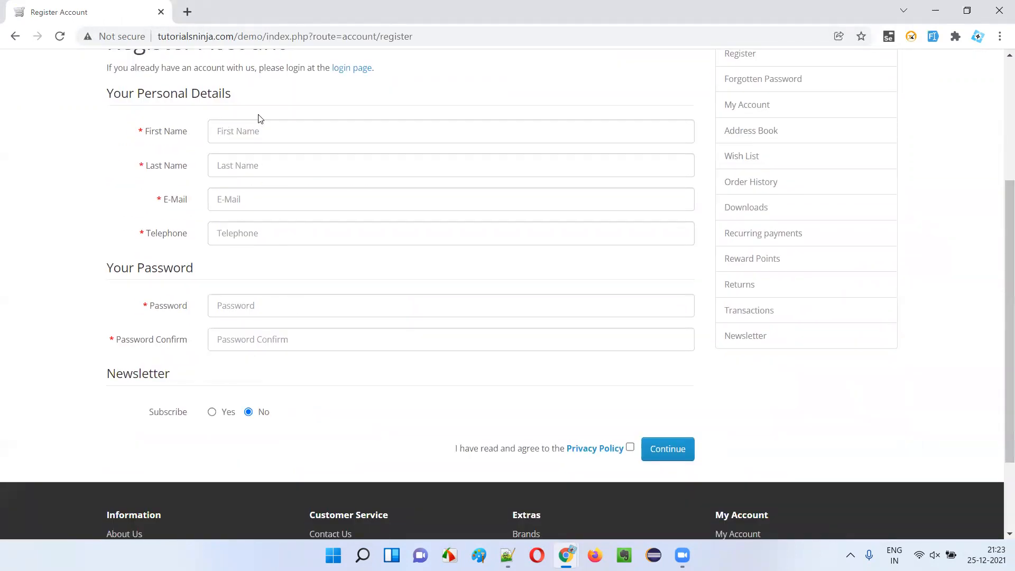
pyautogui.moveTo(293, 122)
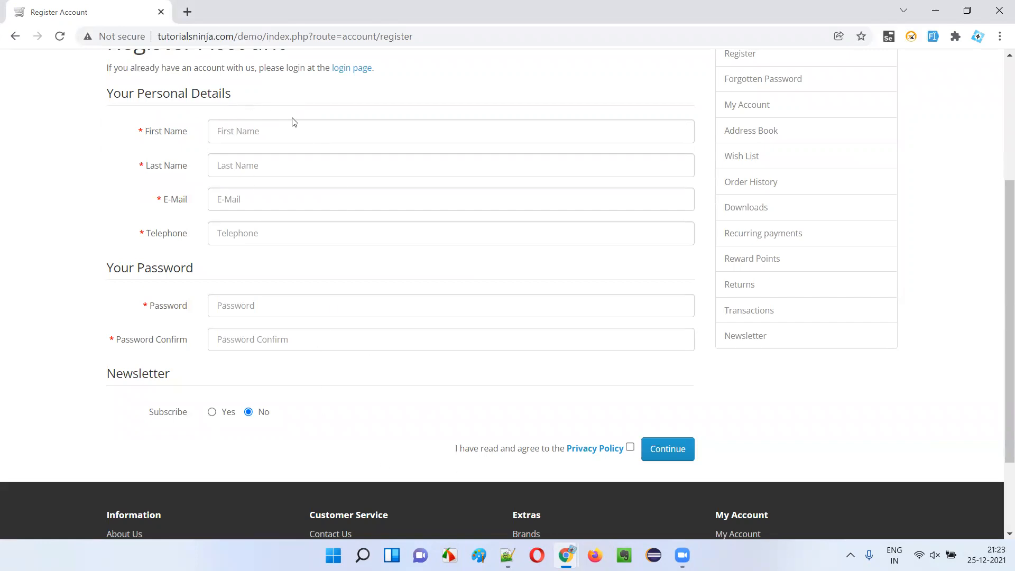
pyautogui.moveTo(391, 417)
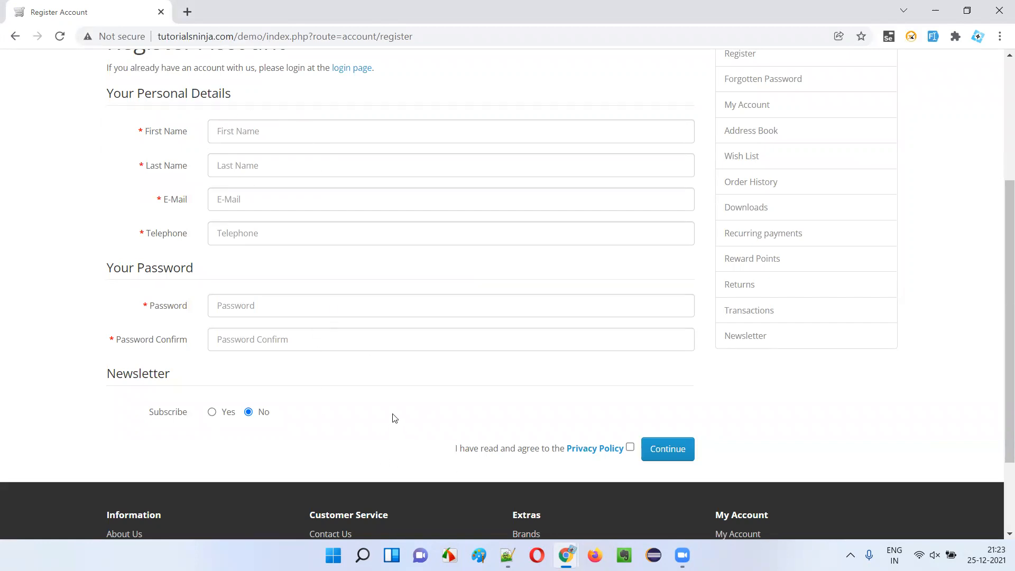
pyautogui.moveTo(386, 390)
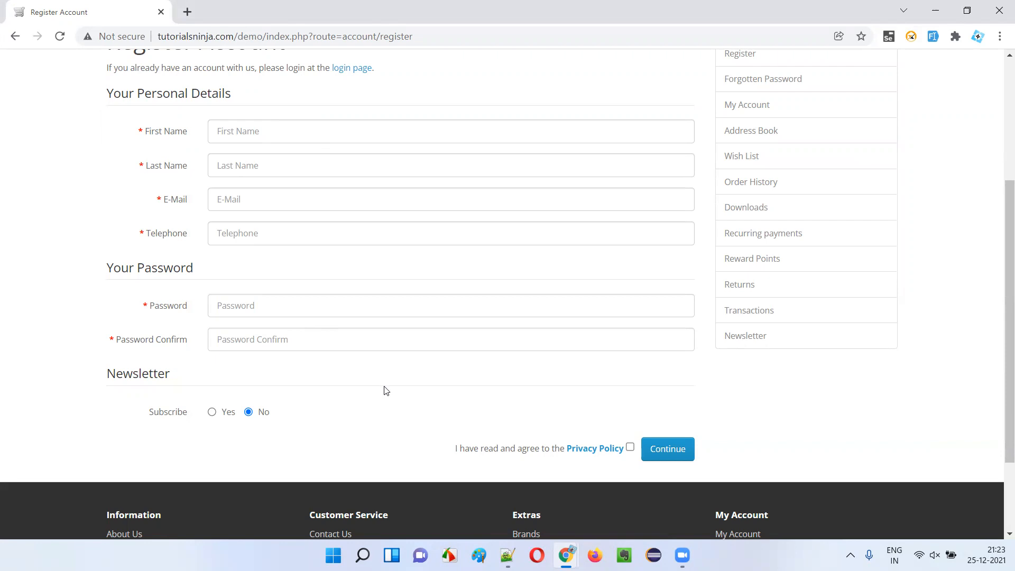
pyautogui.moveTo(316, 369)
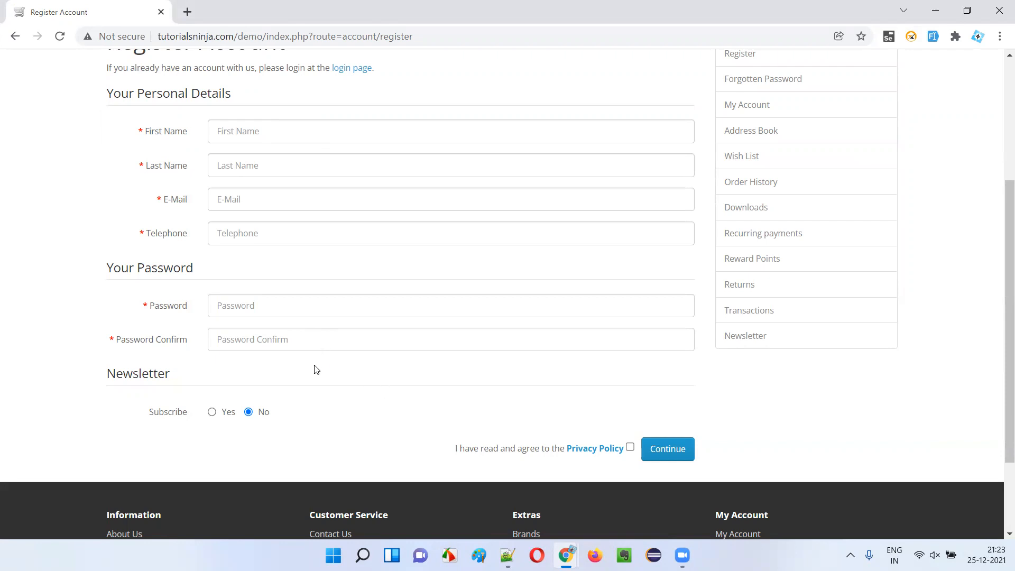
pyautogui.moveTo(417, 397)
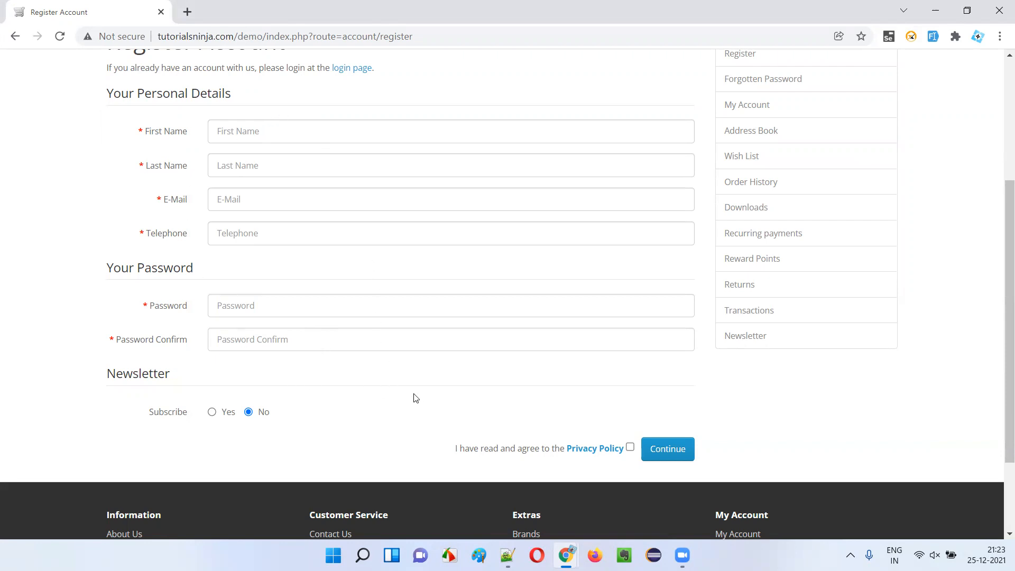
pyautogui.moveTo(448, 389)
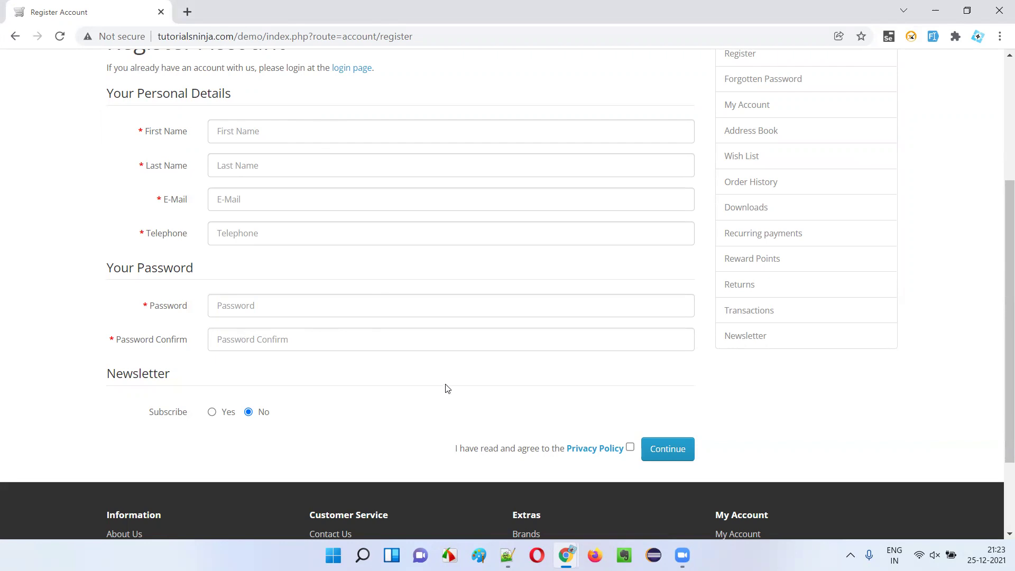
pyautogui.moveTo(436, 392)
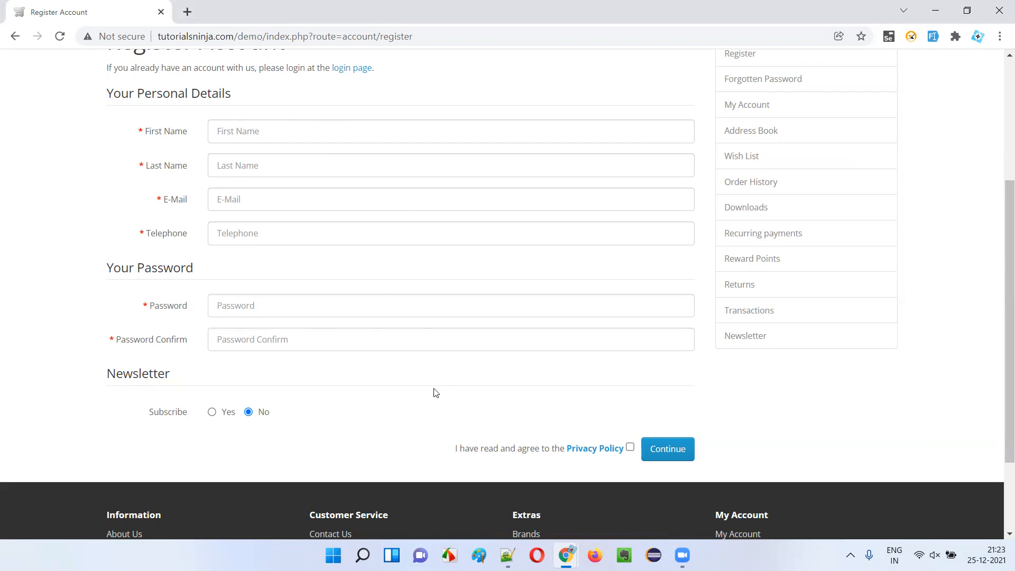
pyautogui.moveTo(406, 248)
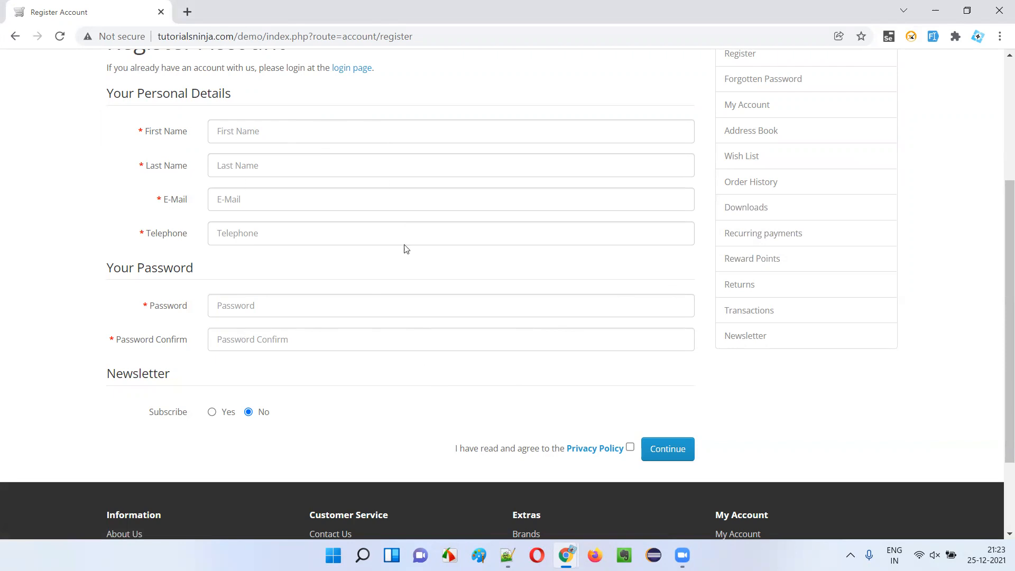
pyautogui.moveTo(435, 329)
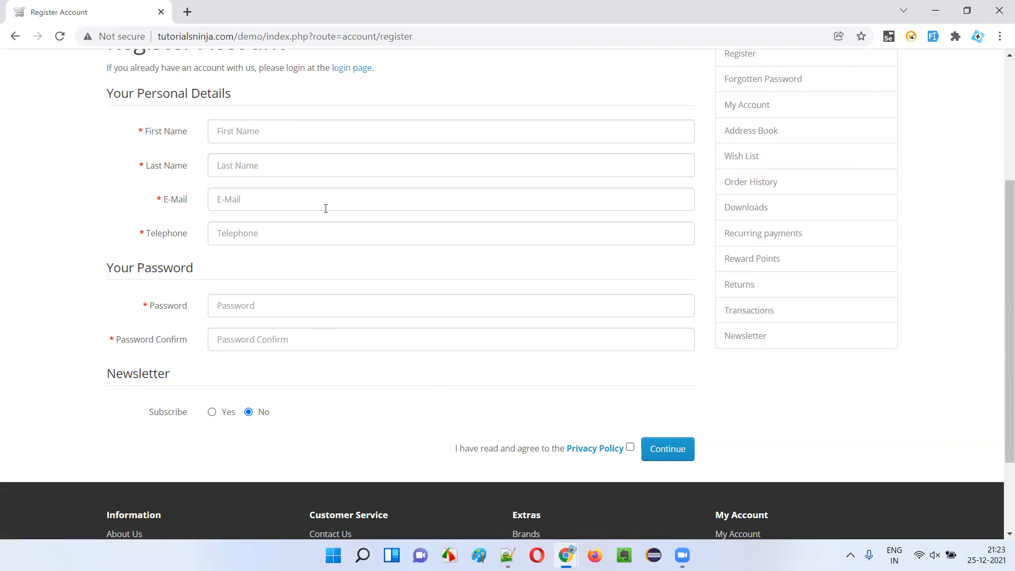
pyautogui.moveTo(392, 378)
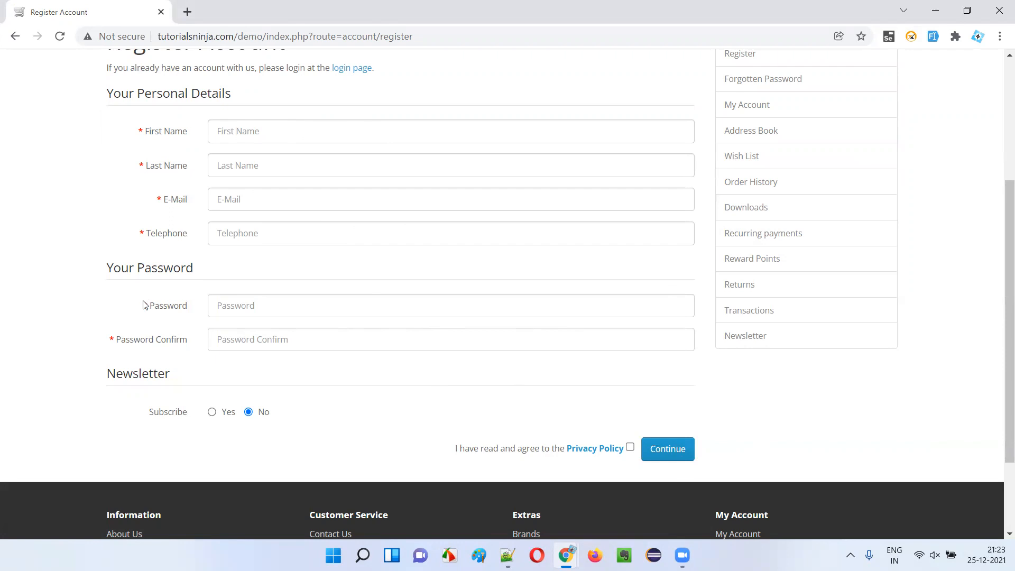
pyautogui.moveTo(492, 442)
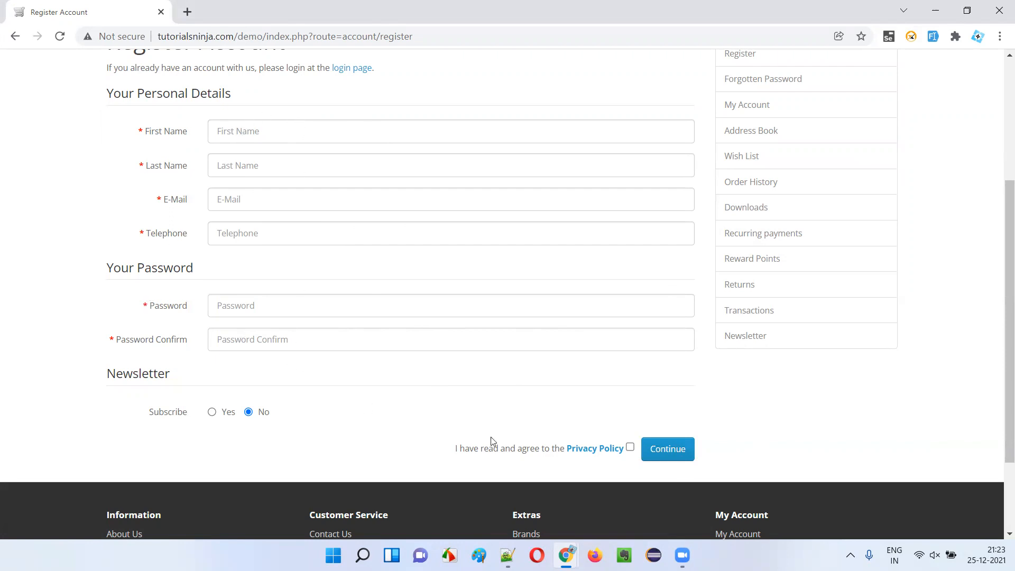
pyautogui.moveTo(655, 139)
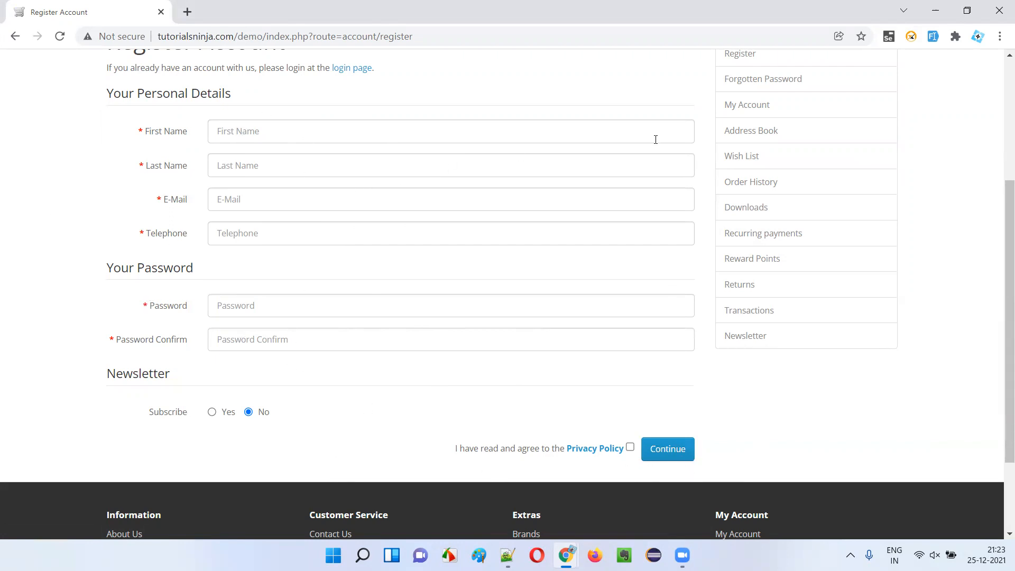
pyautogui.moveTo(933, 36)
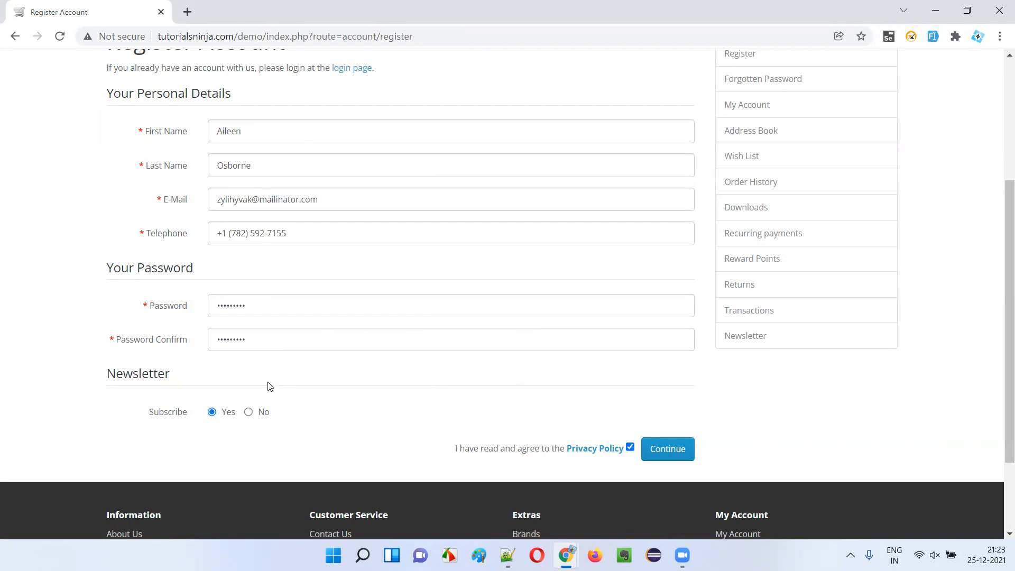
pyautogui.moveTo(262, 175)
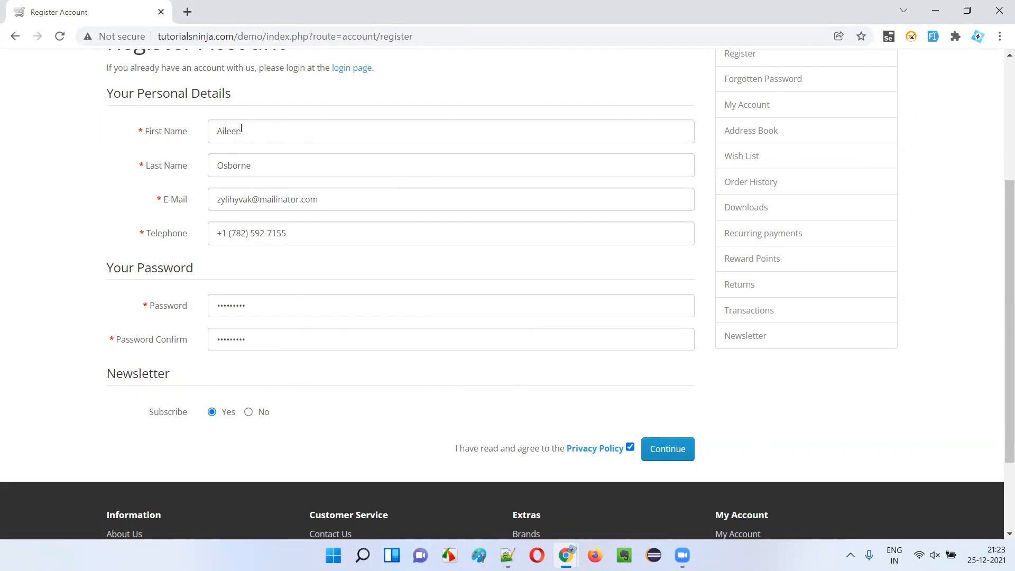
pyautogui.moveTo(921, 43)
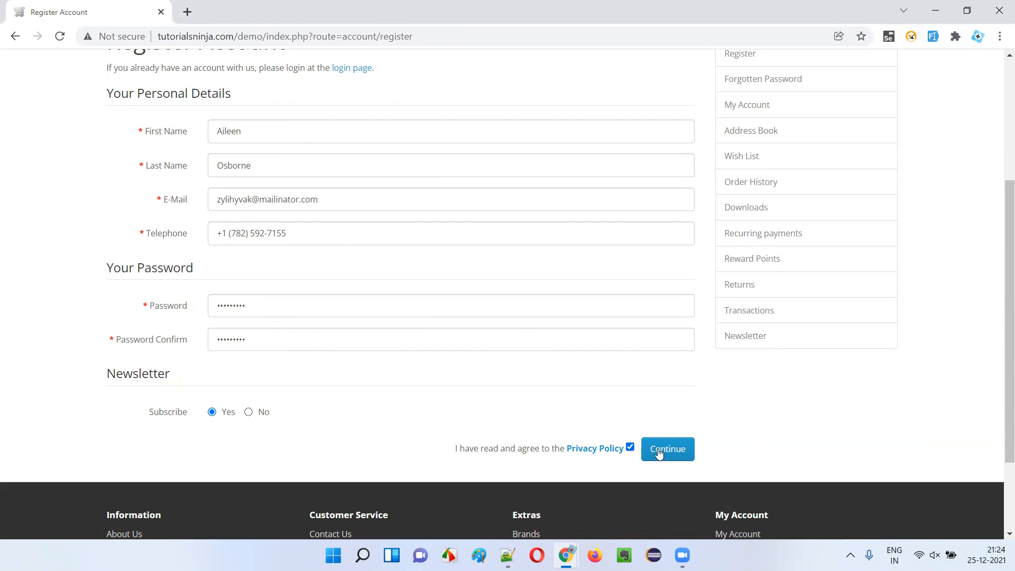
# Submit the auto-filled registration form to create the account
pyautogui.click(668, 448)
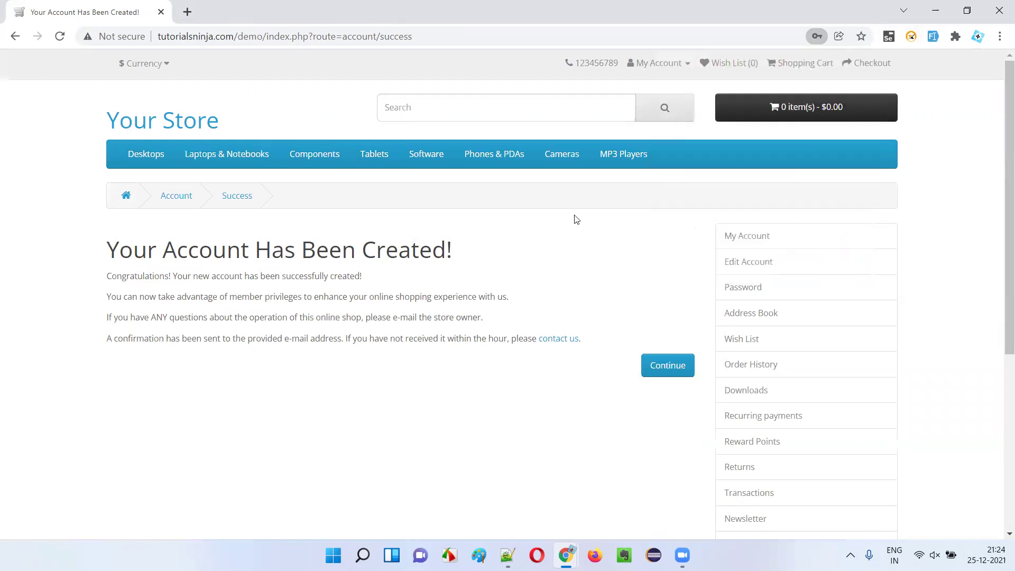
pyautogui.moveTo(681, 68)
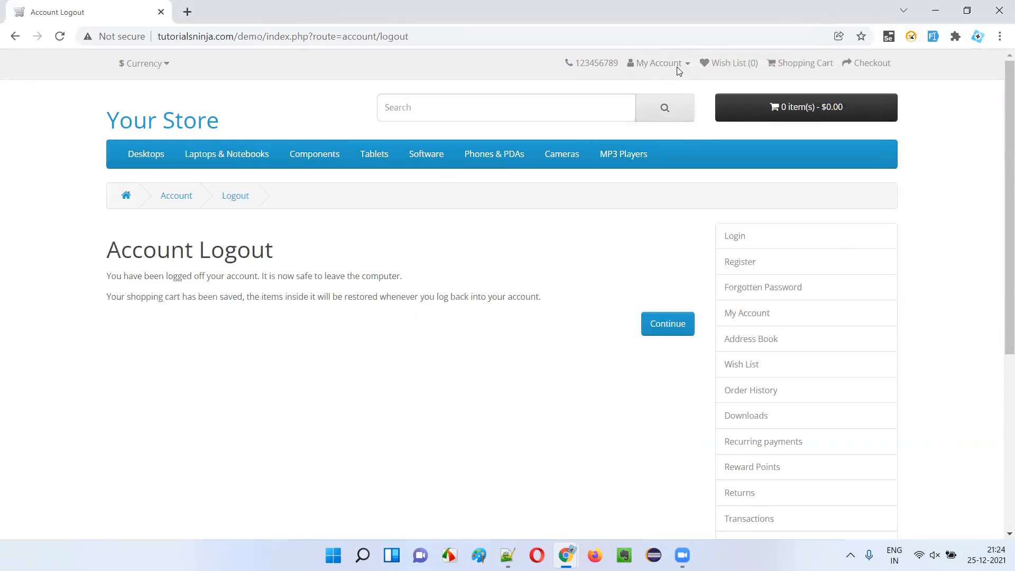
# Register a second auto-filled account on the demo store, then log out of it
pyautogui.click(740, 262)
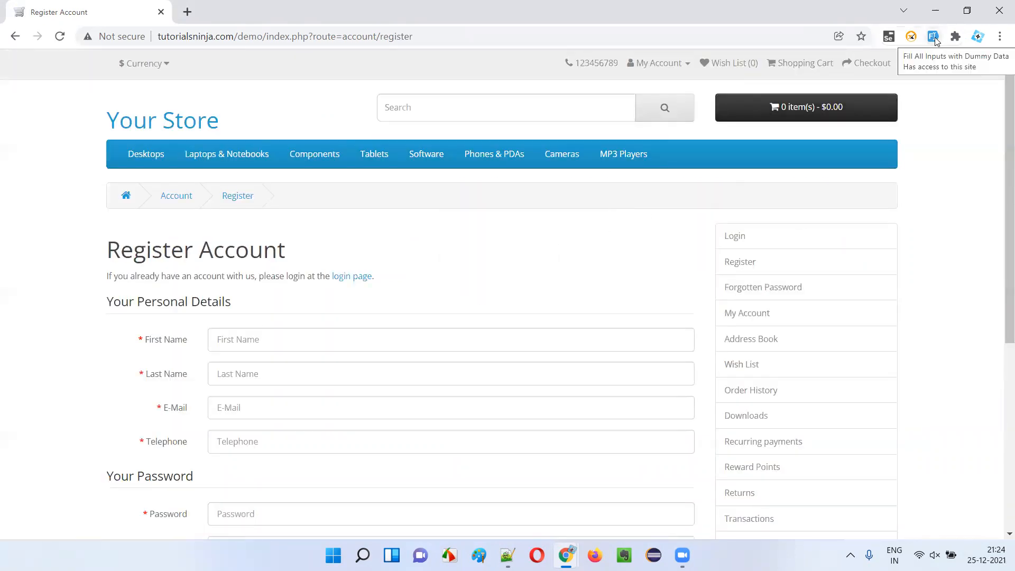
pyautogui.scroll(-3)
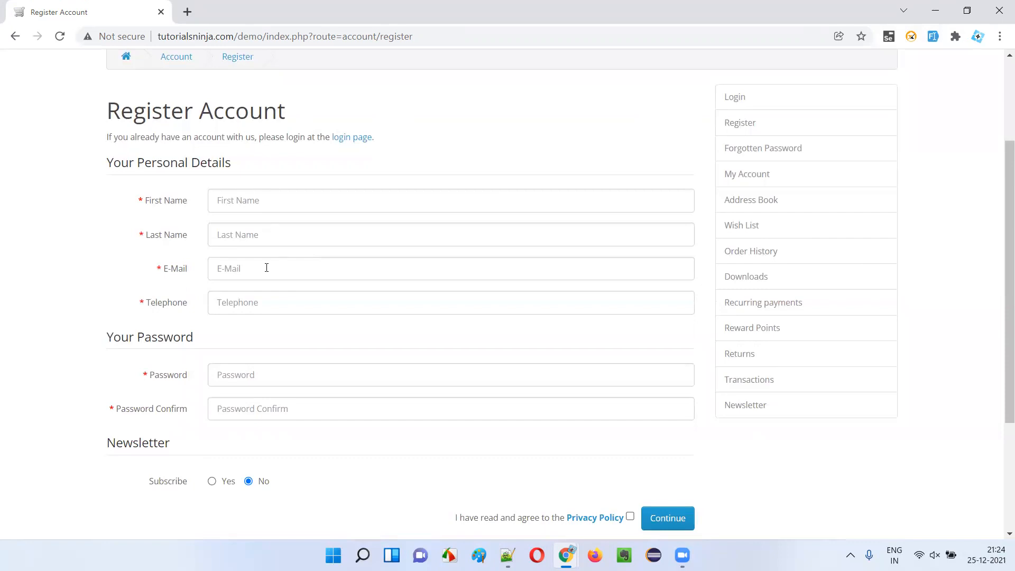
pyautogui.moveTo(396, 150)
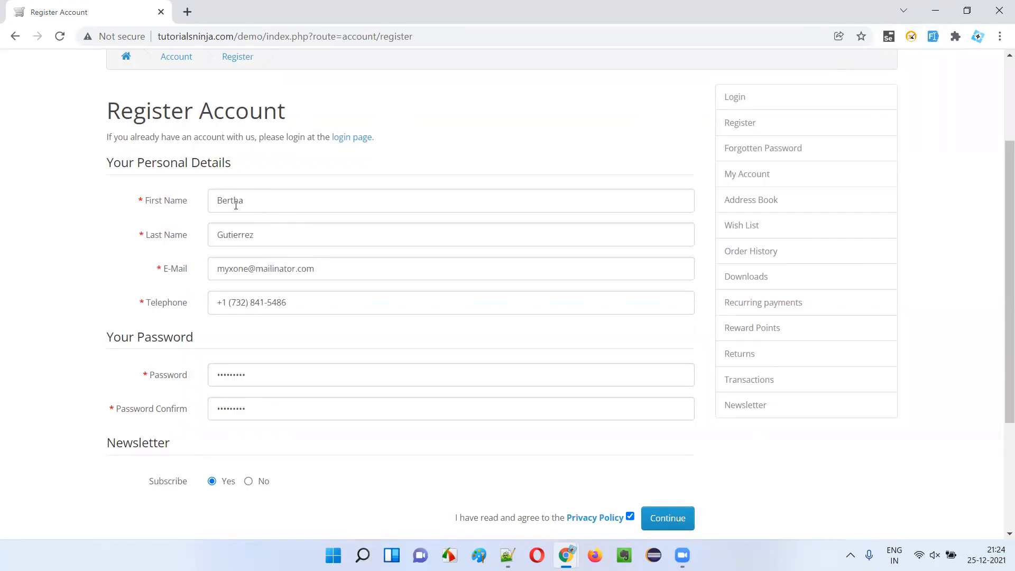
pyautogui.scroll(-3)
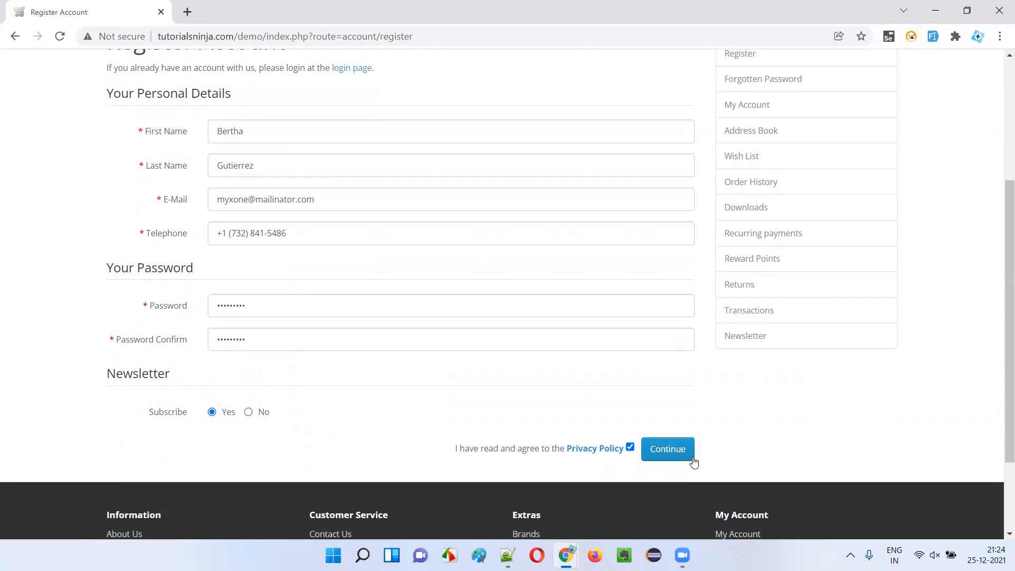
pyautogui.click(668, 449)
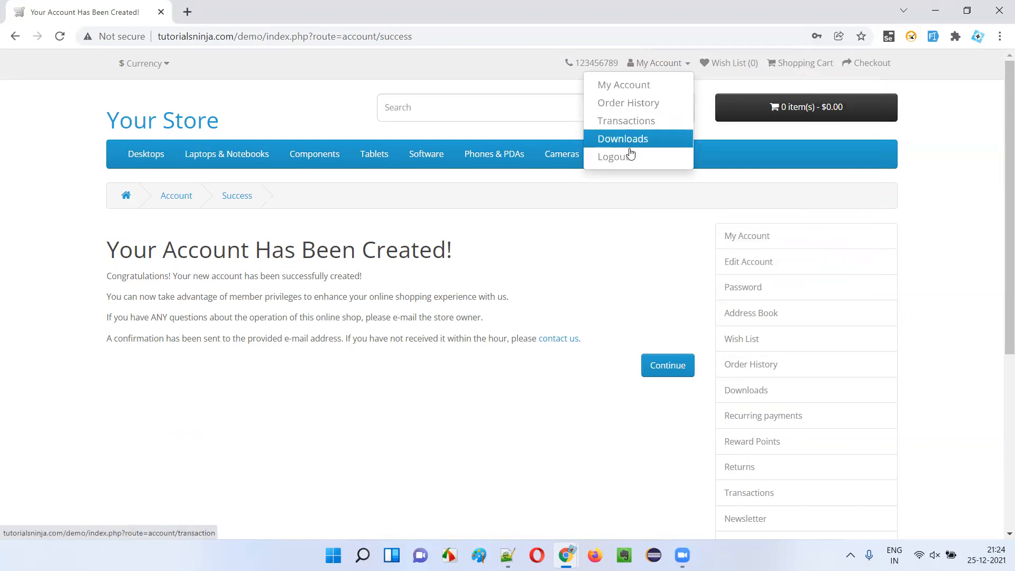
pyautogui.click(613, 156)
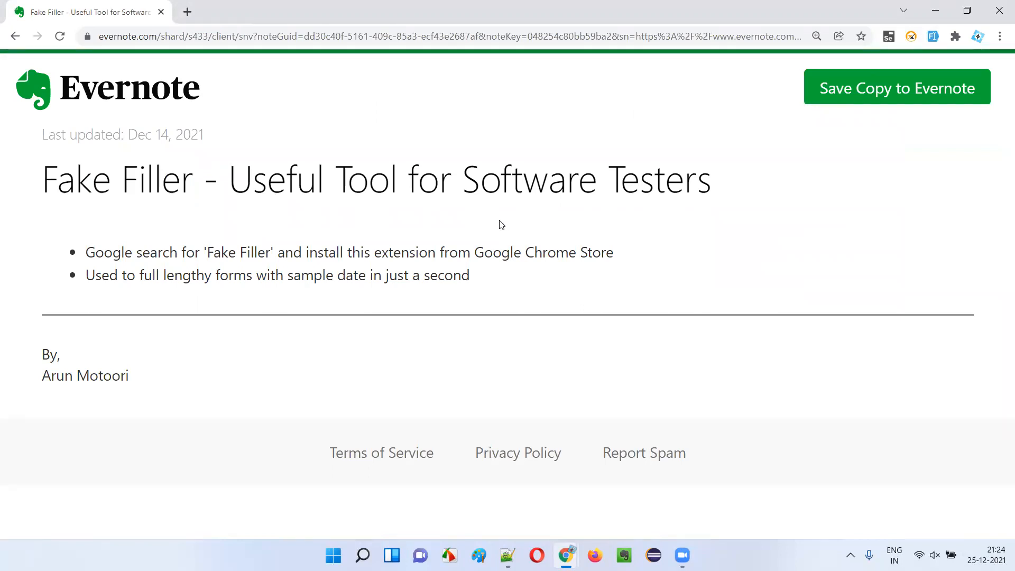
pyautogui.moveTo(740, 355)
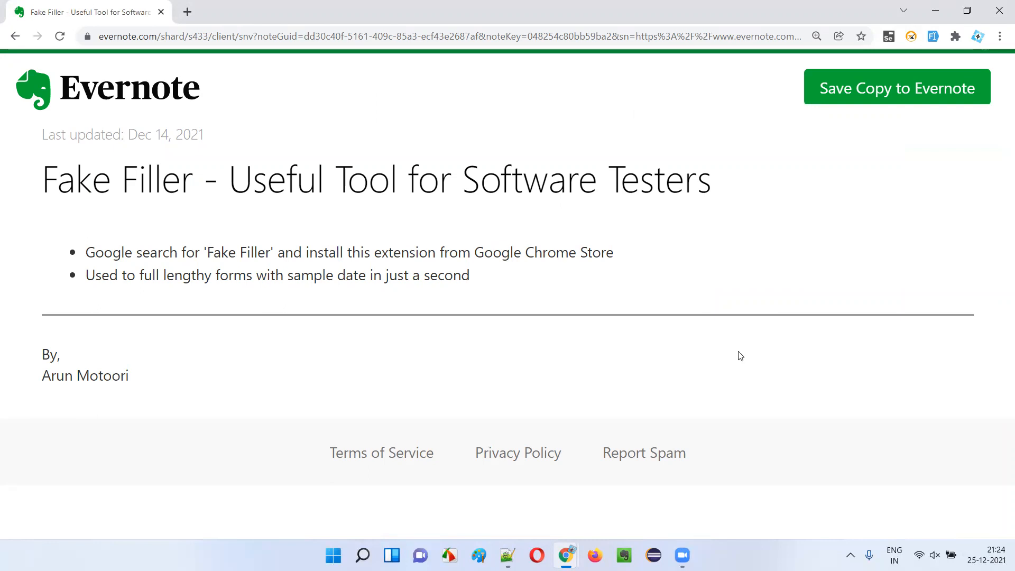
pyautogui.moveTo(322, 312)
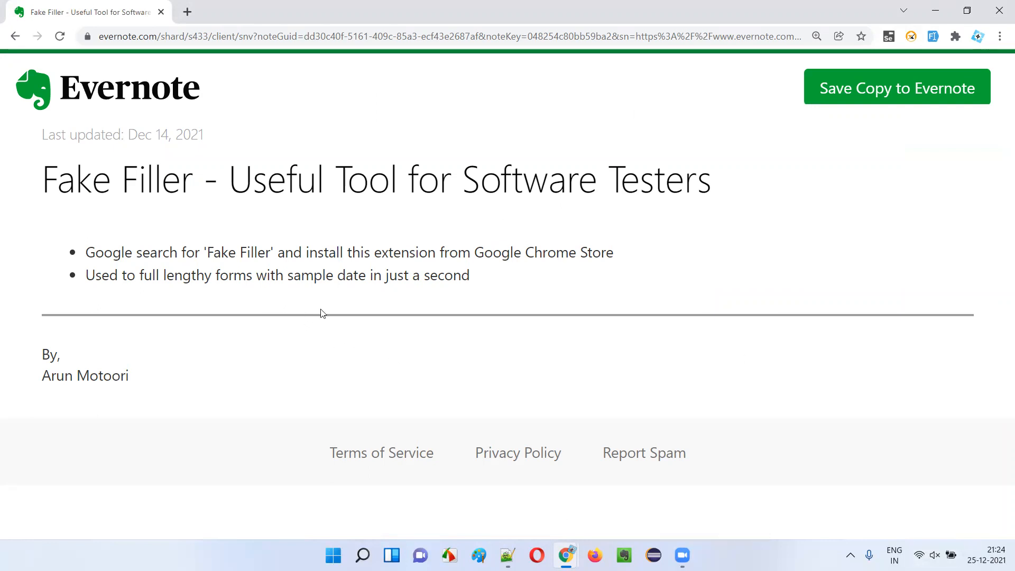
pyautogui.moveTo(214, 214)
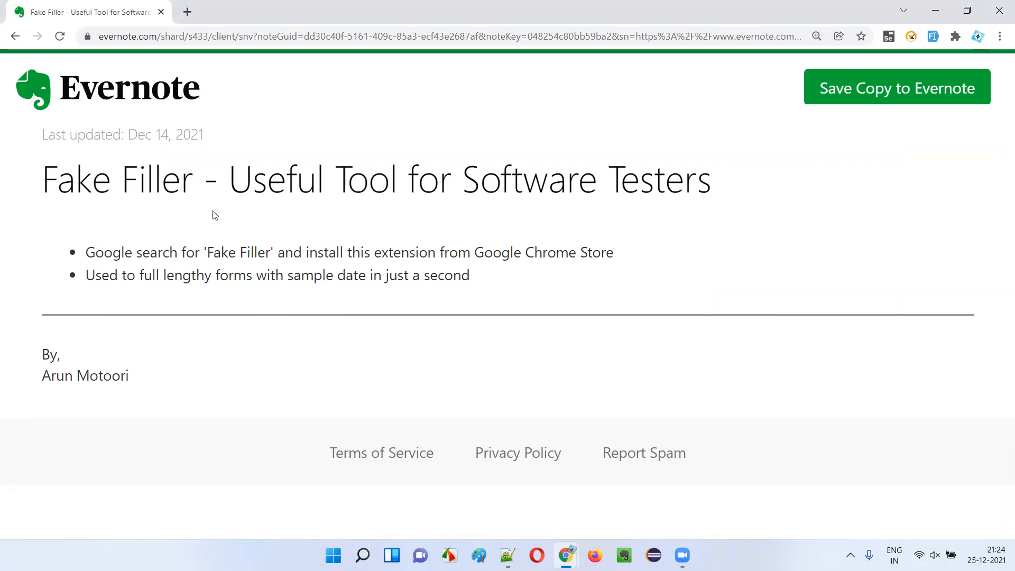